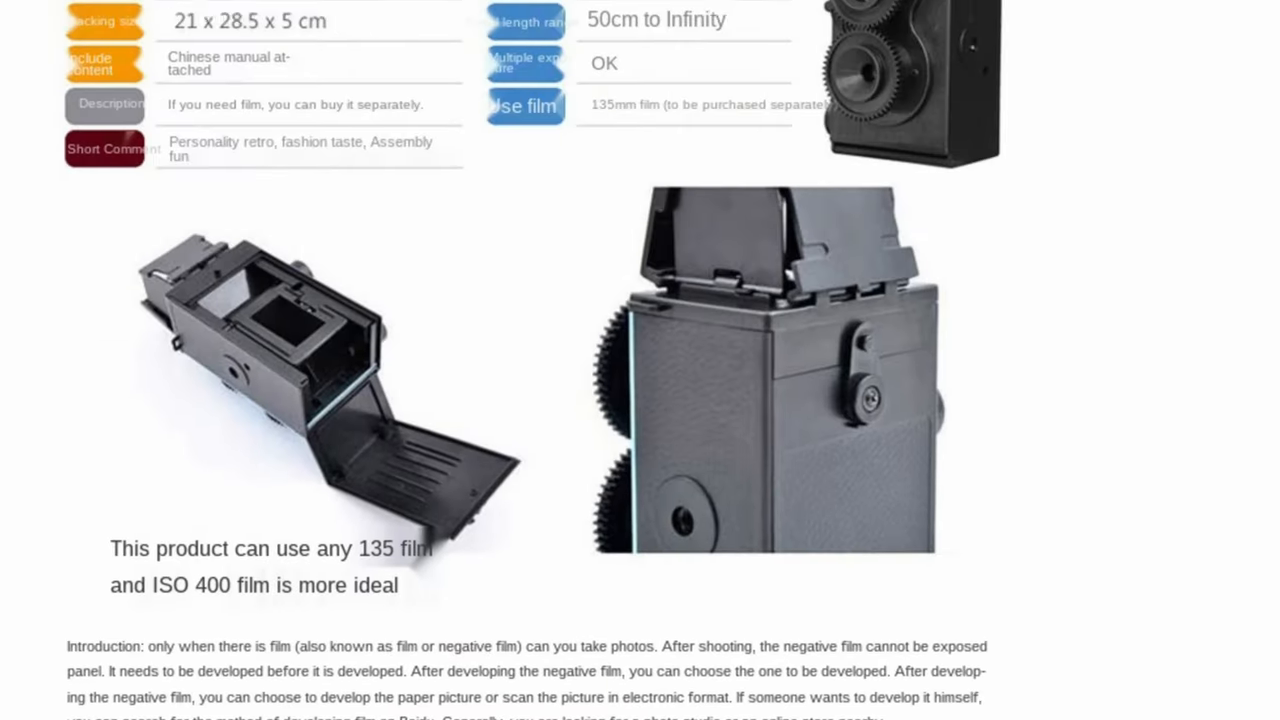
Return to the top of the DIY twin-lens camera listing showing the $14.17 price and colour options
scroll(down, 3)
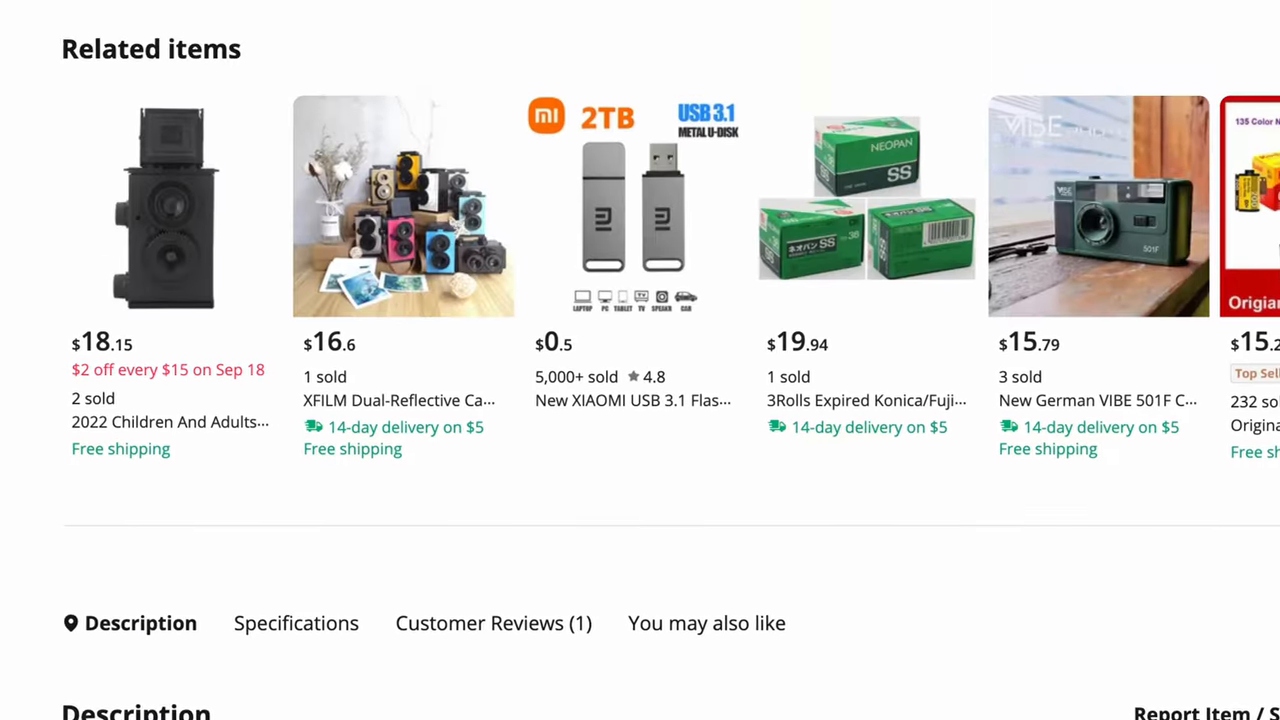
click(170, 204)
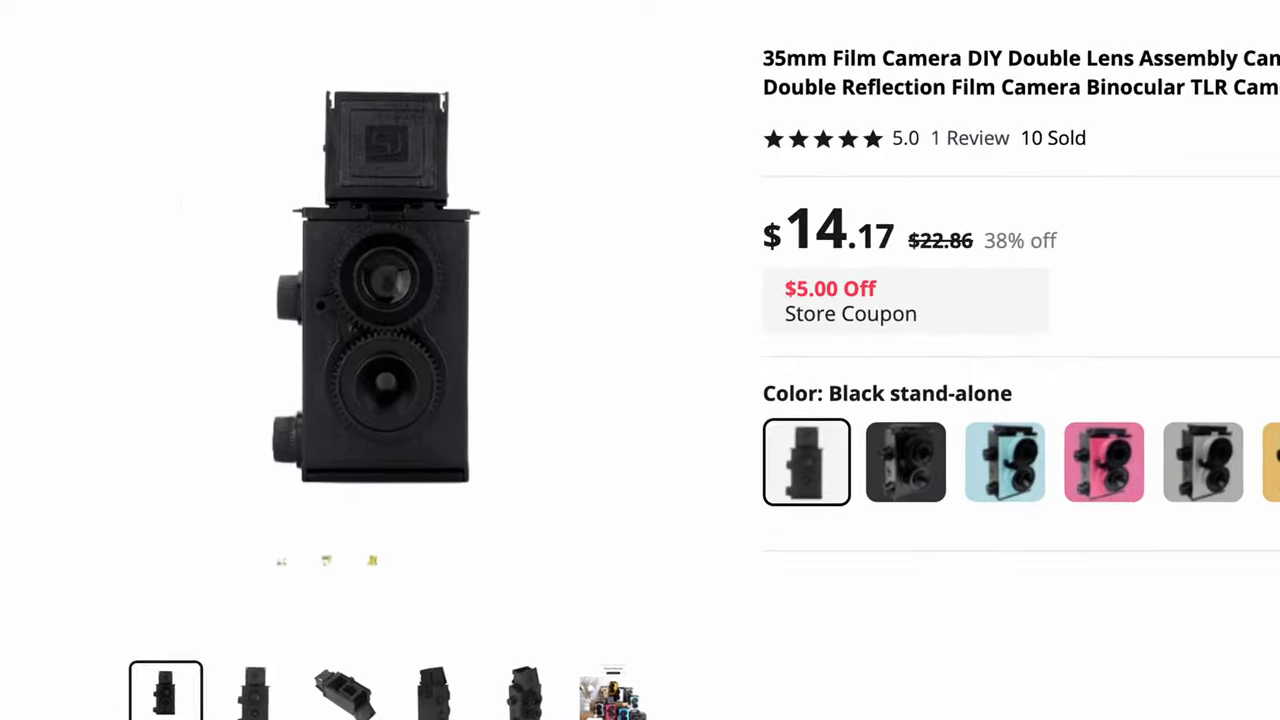